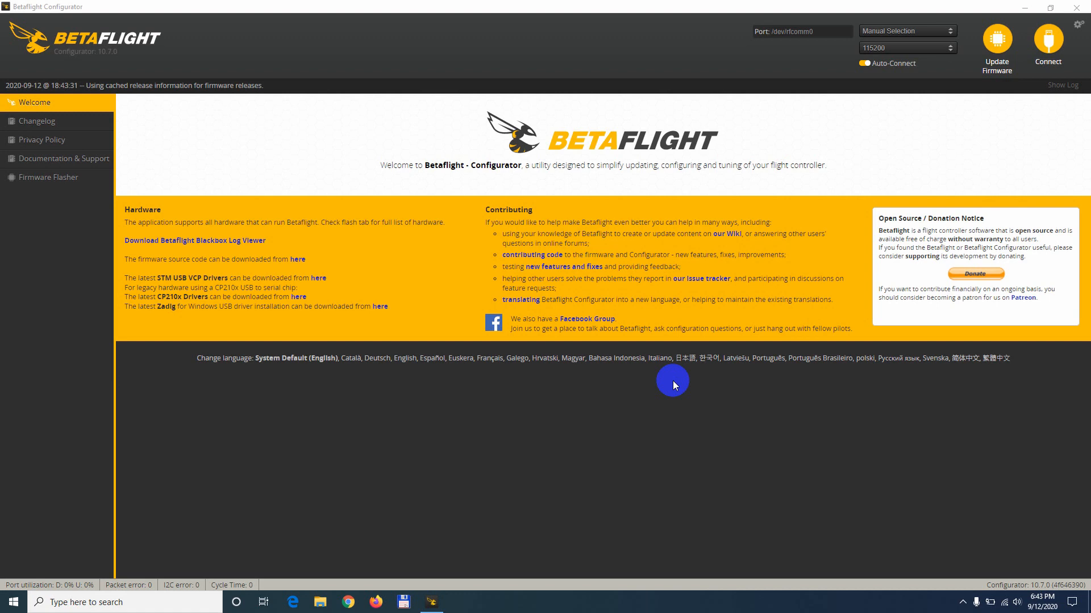
pyautogui.moveTo(996, 43)
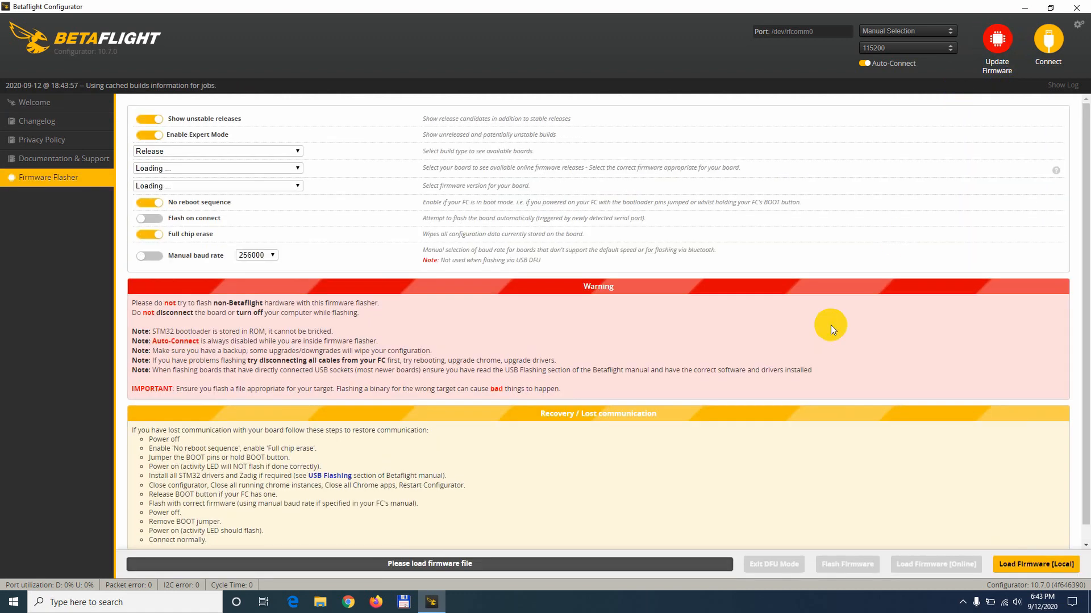
# Load the online 4.2.2 firmware for the FLYWOOF7DUAL board (494807 bytes).
pyautogui.click(217, 168)
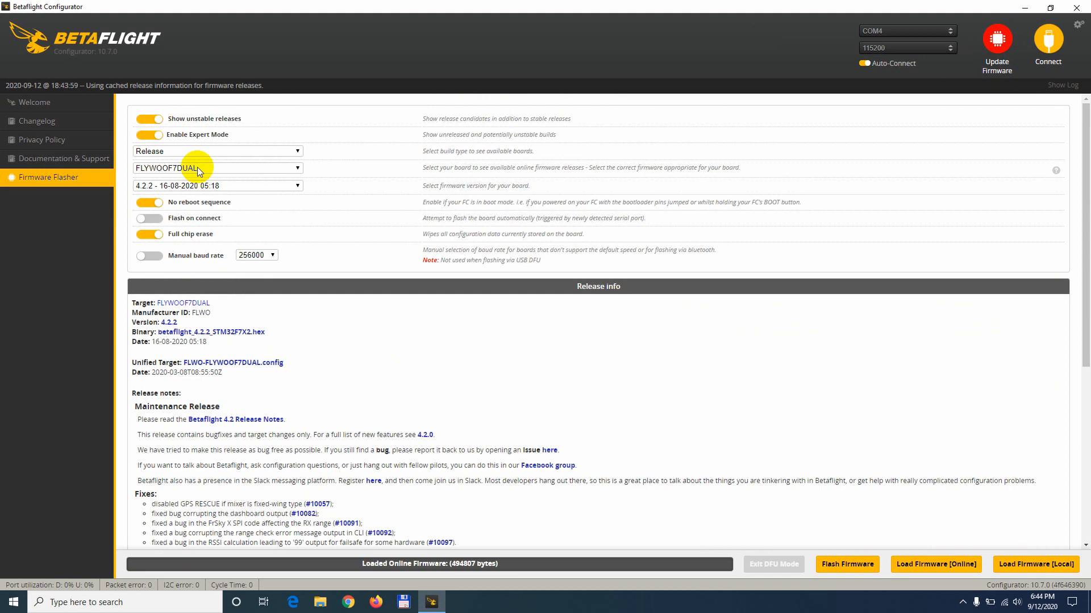
pyautogui.click(217, 186)
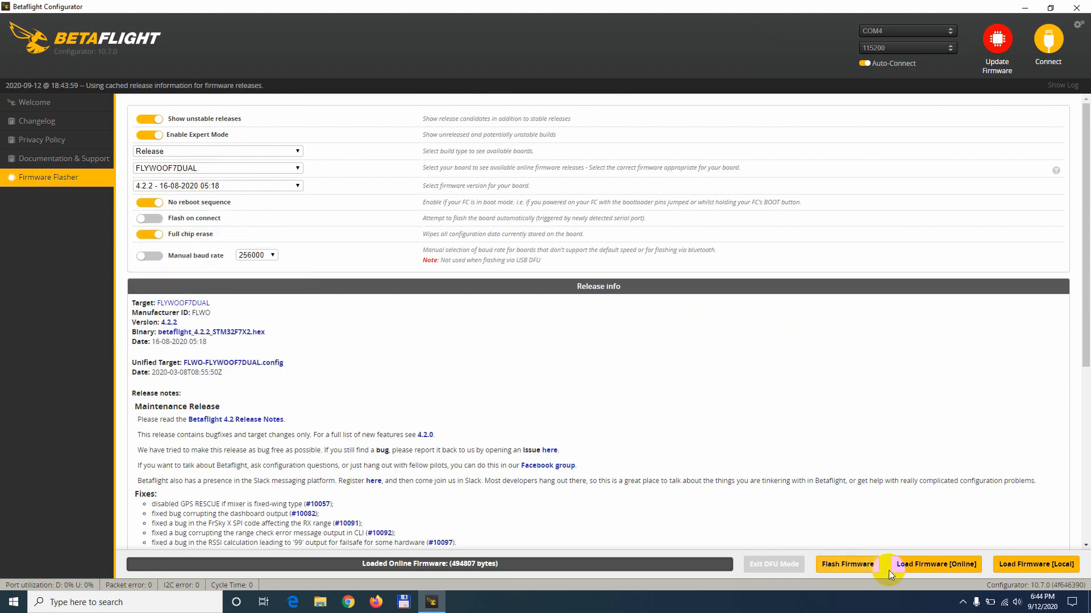
pyautogui.click(935, 564)
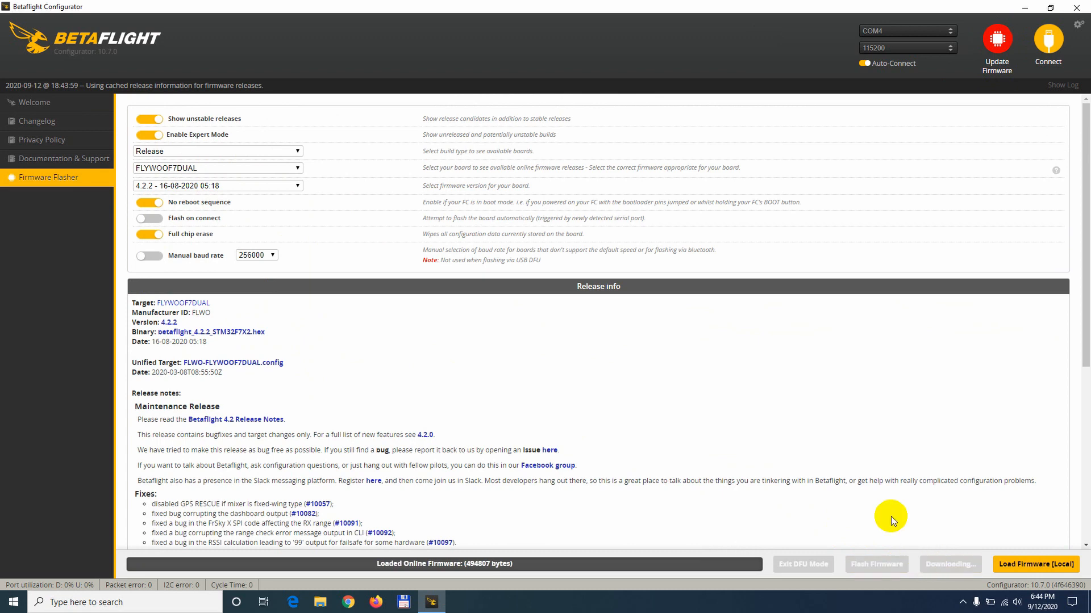
pyautogui.moveTo(467, 577)
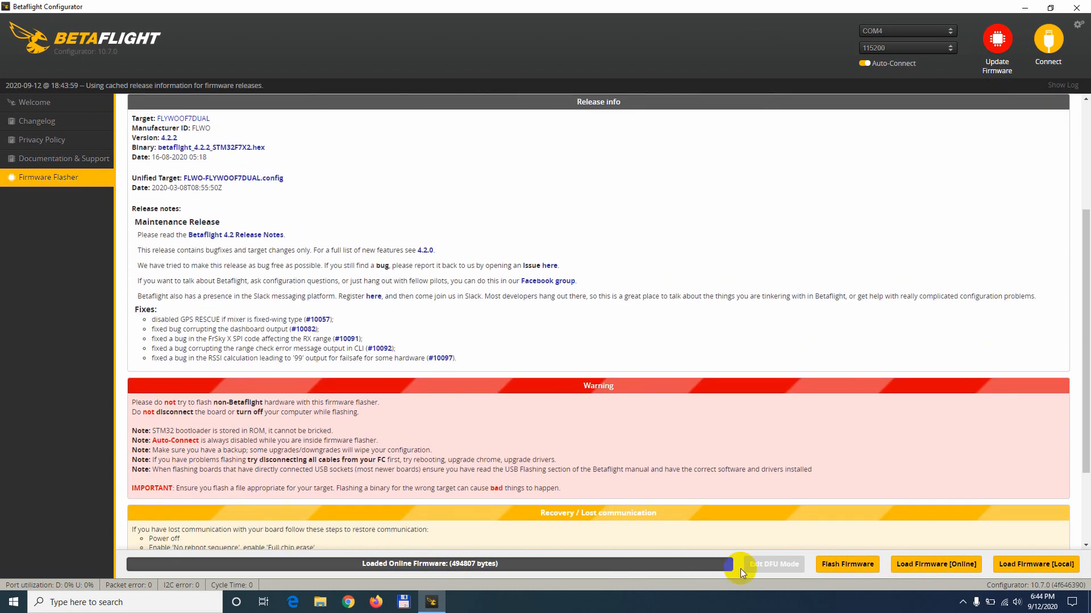
# Attempt to flash the loaded 4.2.2 firmware; it fails with no bootloader response.
pyautogui.click(846, 564)
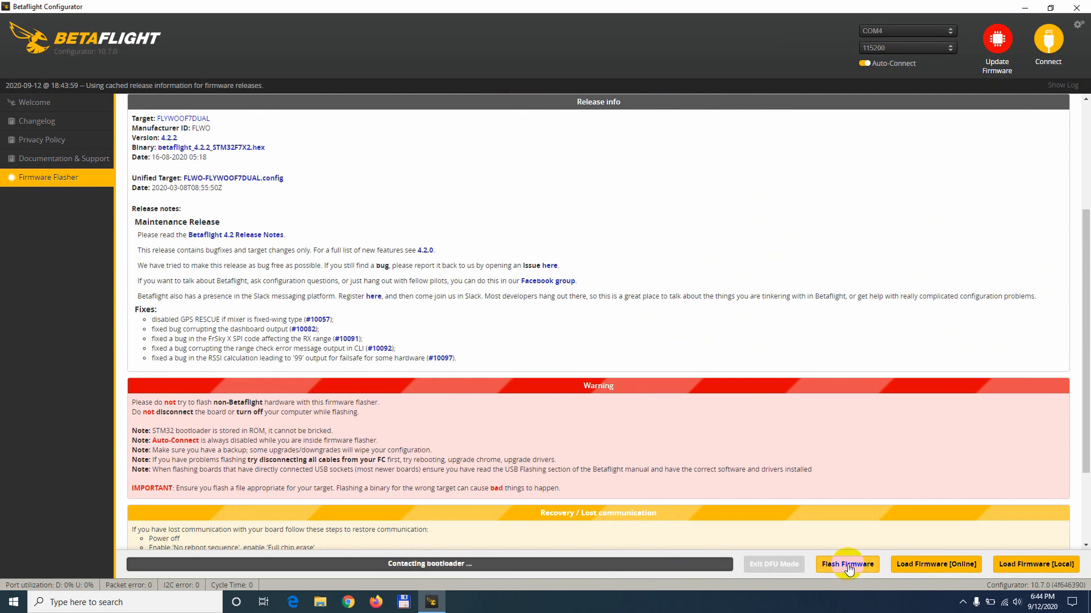
pyautogui.click(847, 564)
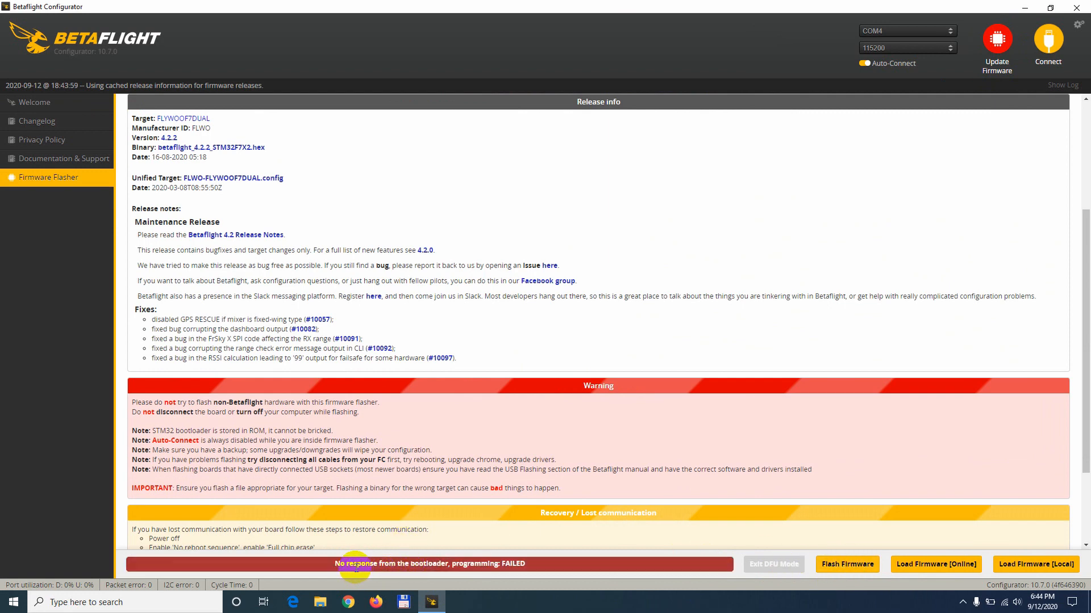
pyautogui.moveTo(530, 570)
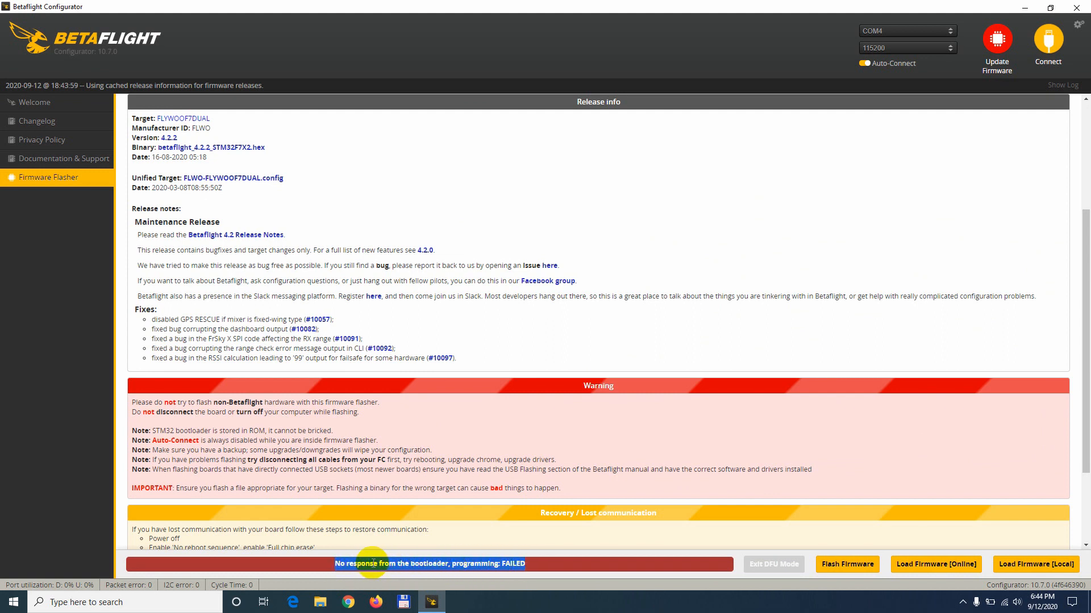
pyautogui.moveTo(883, 310)
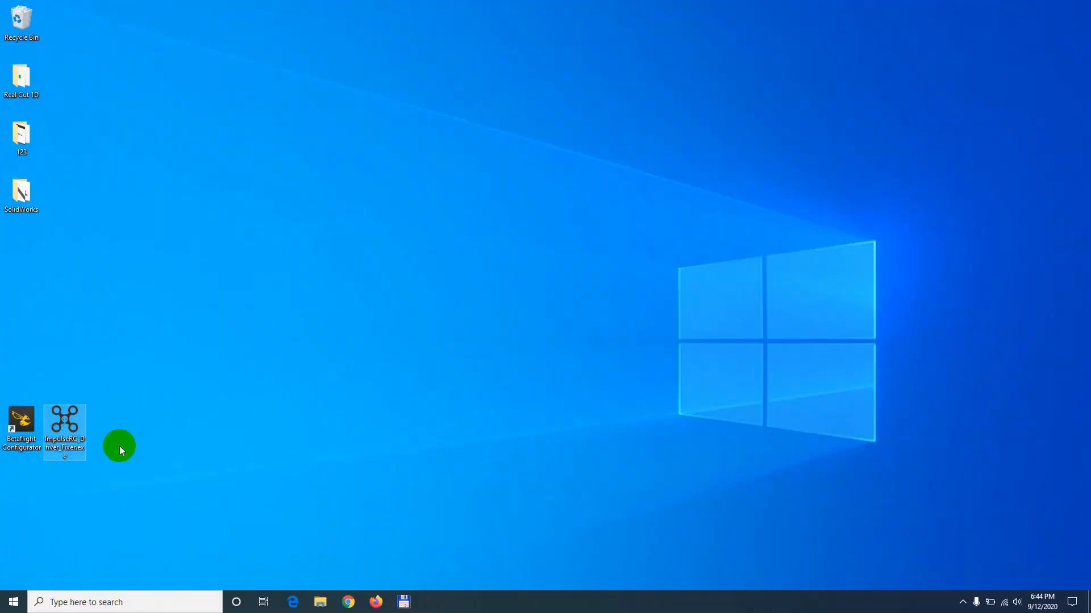
pyautogui.click(64, 431)
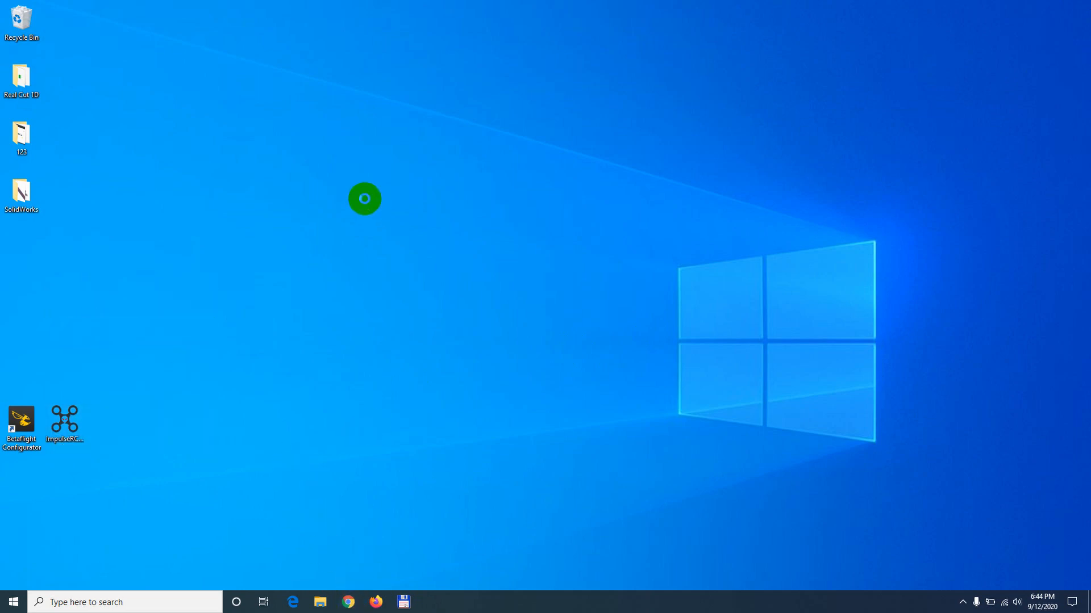
# Search Chrome for 'impulserc_driver_fixer' and reach the ImpulseRC Downloads page.
pyautogui.click(347, 602)
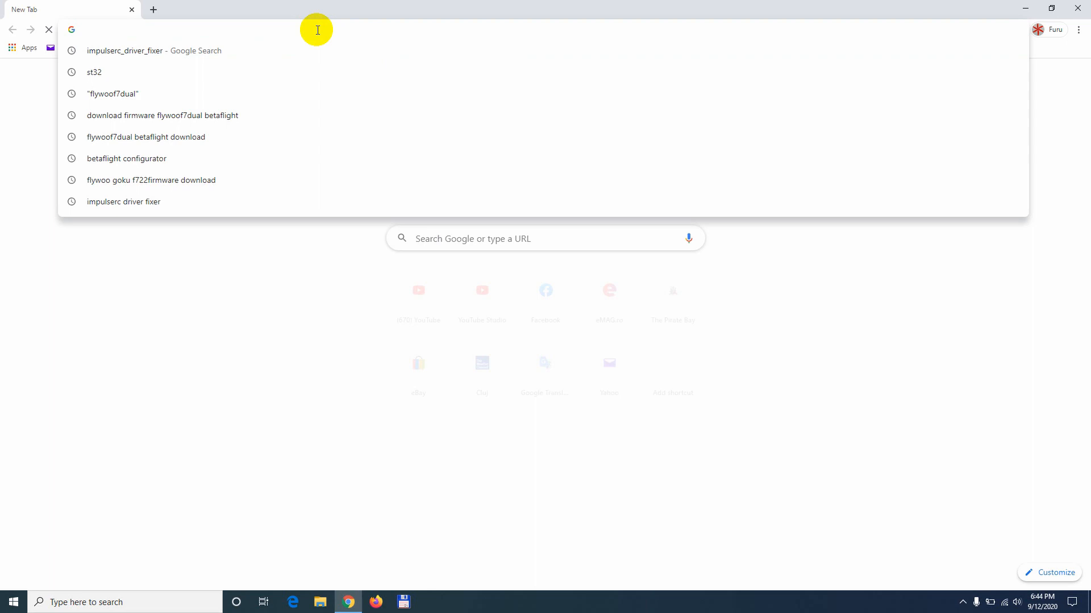
pyautogui.click(154, 50)
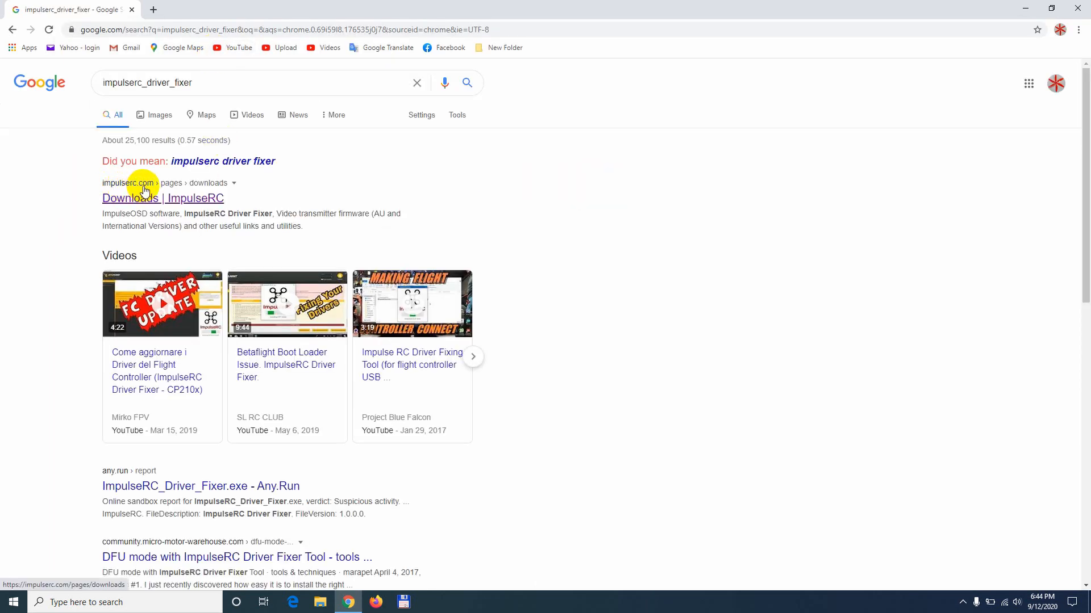
pyautogui.click(162, 198)
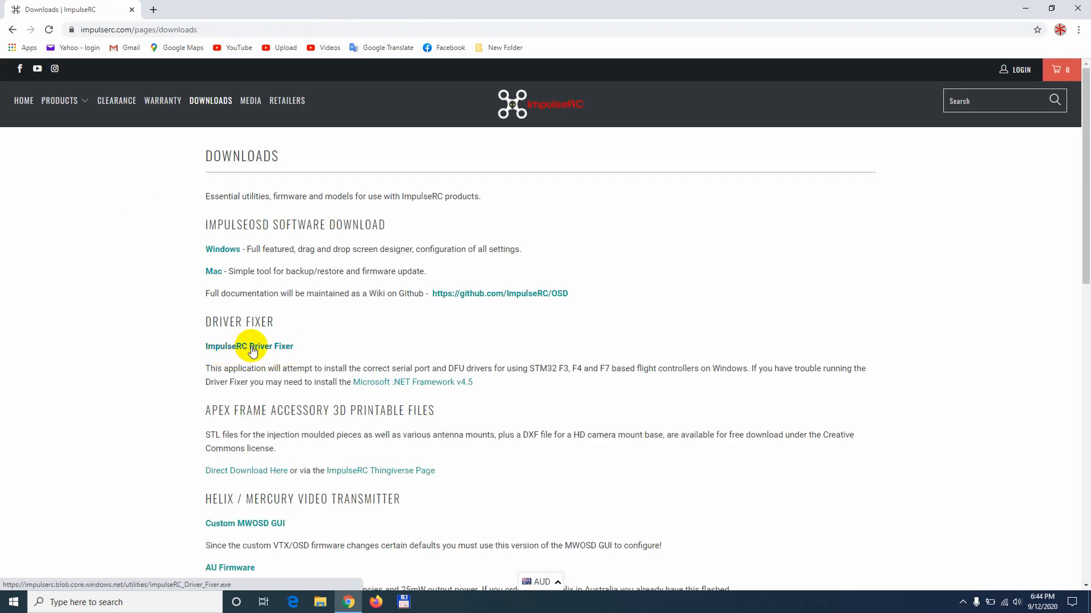
pyautogui.moveTo(254, 348)
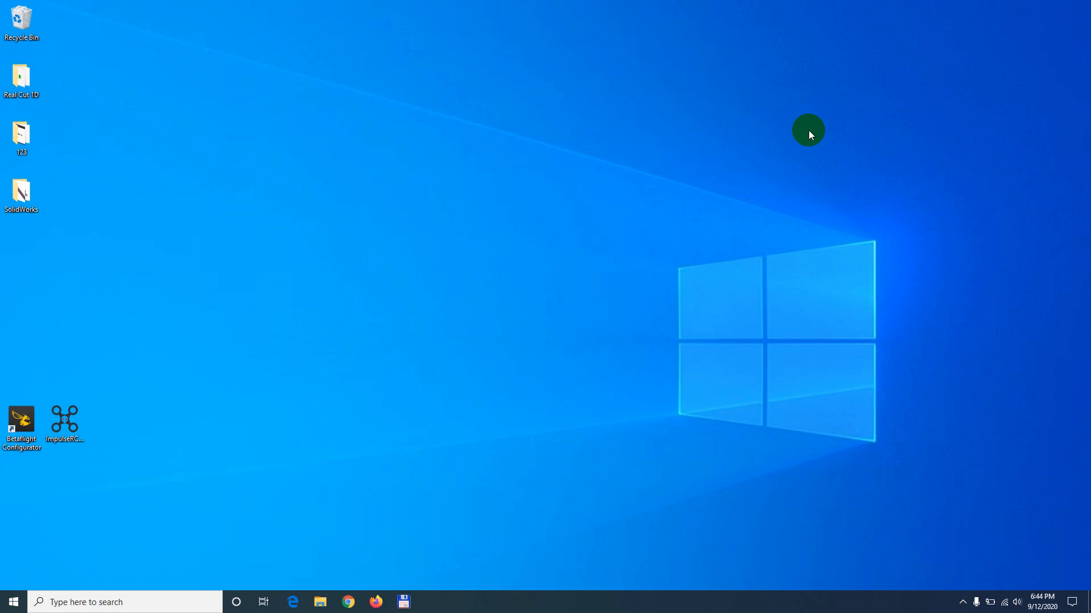
# Run the ImpulseRC Driver Fixer until 'Success! Drivers fixed', then close it.
pyautogui.click(65, 424)
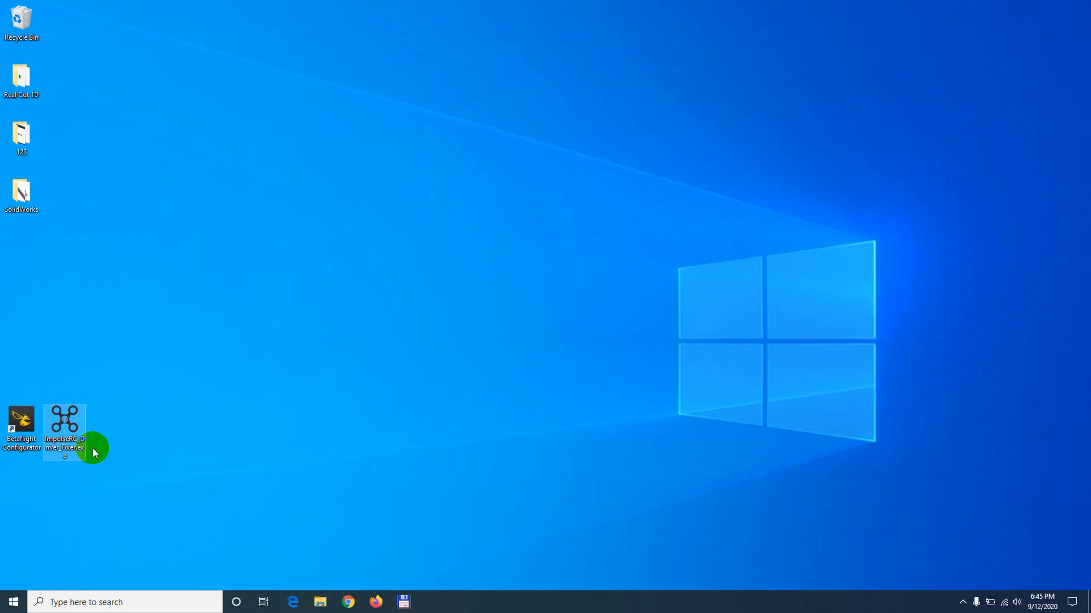
pyautogui.doubleClick(64, 424)
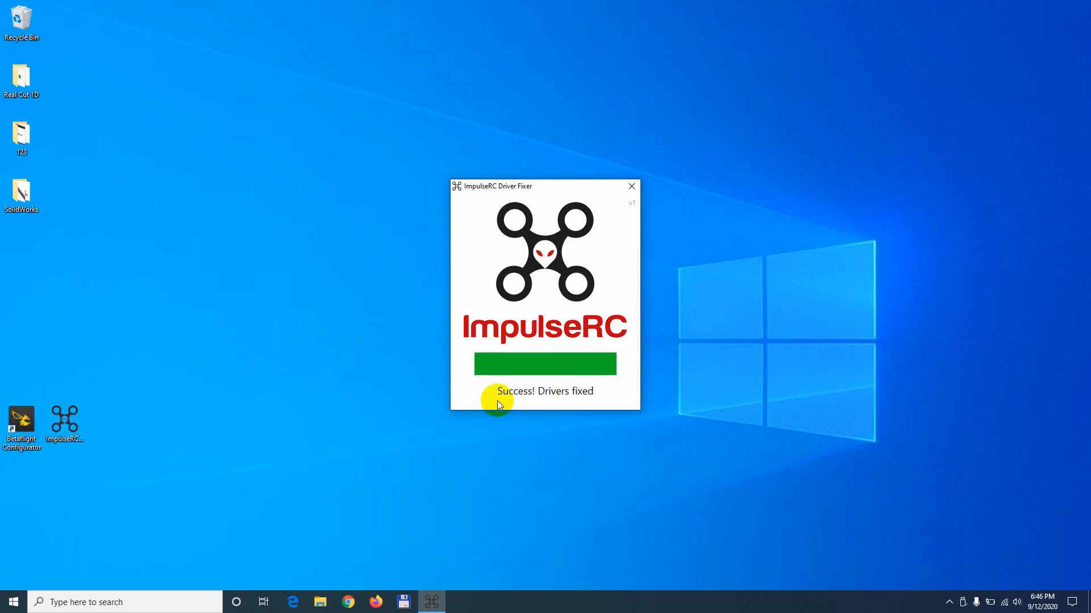
pyautogui.click(629, 186)
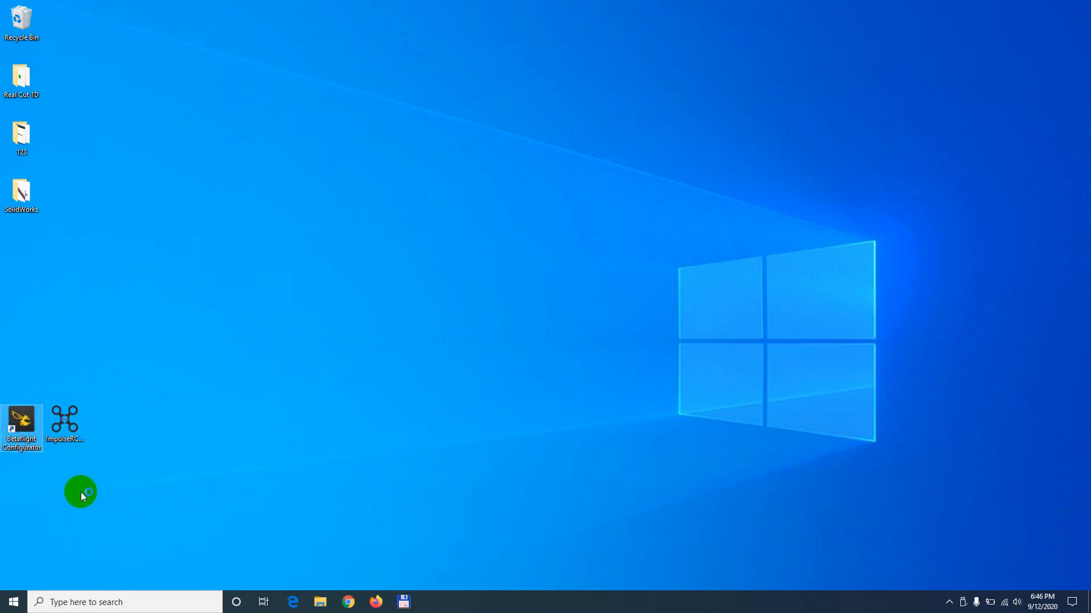
# Relaunch Betaflight Configurator in DFU mode and reload FLYWOOF7DUAL 4.2.2 online firmware.
pyautogui.doubleClick(22, 425)
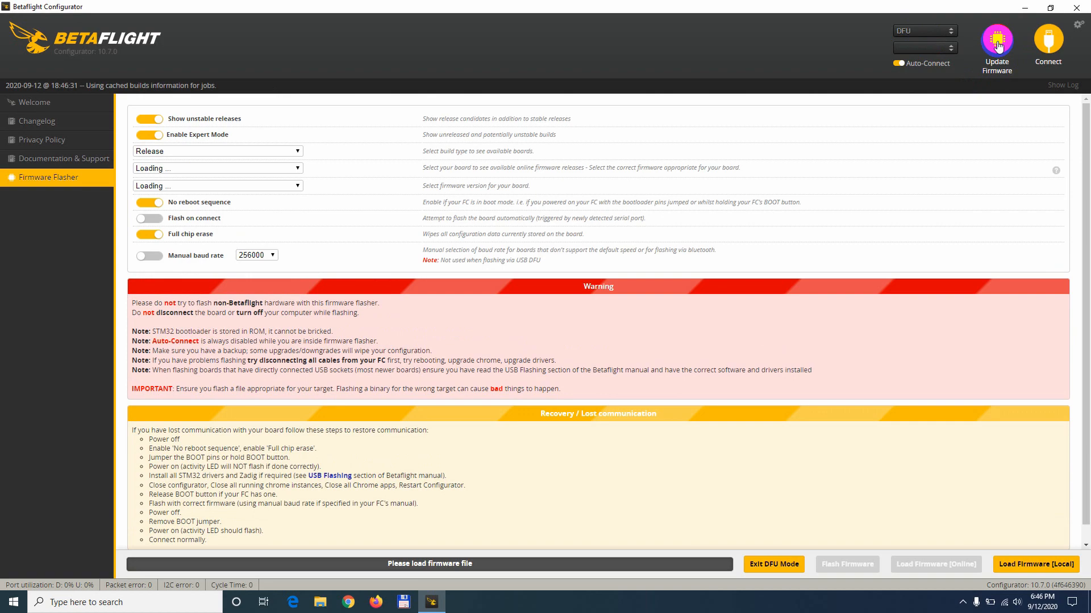
pyautogui.click(218, 167)
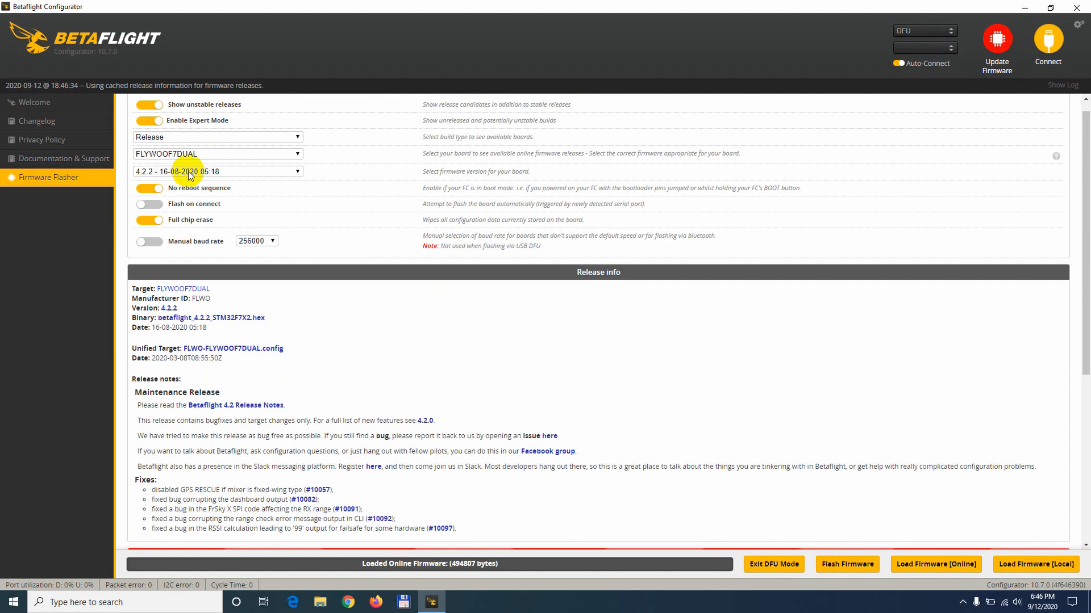
pyautogui.moveTo(936, 564)
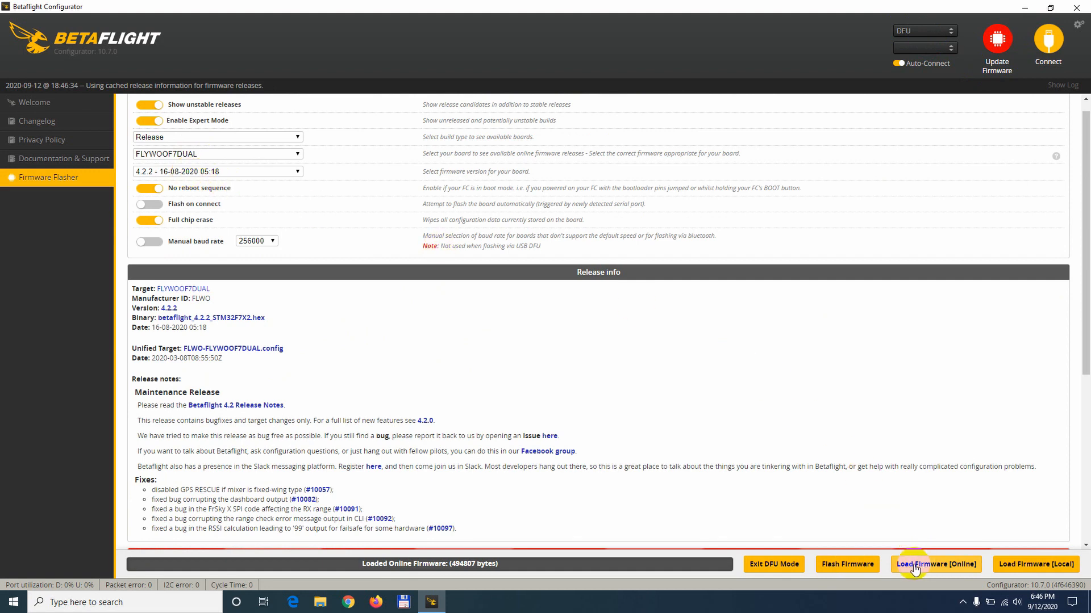
pyautogui.moveTo(429, 564)
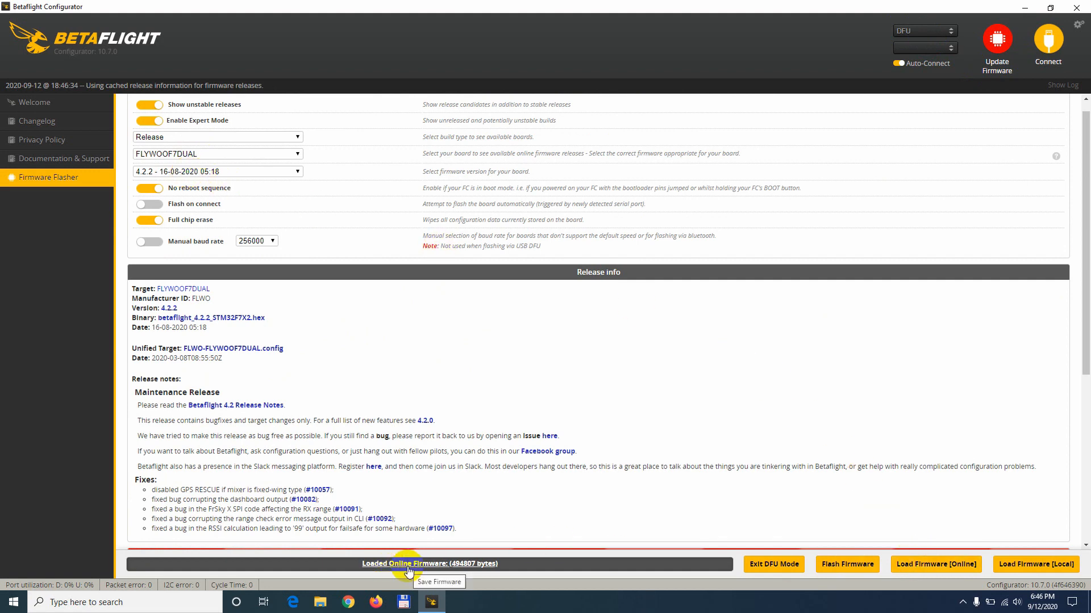
pyautogui.moveTo(530, 572)
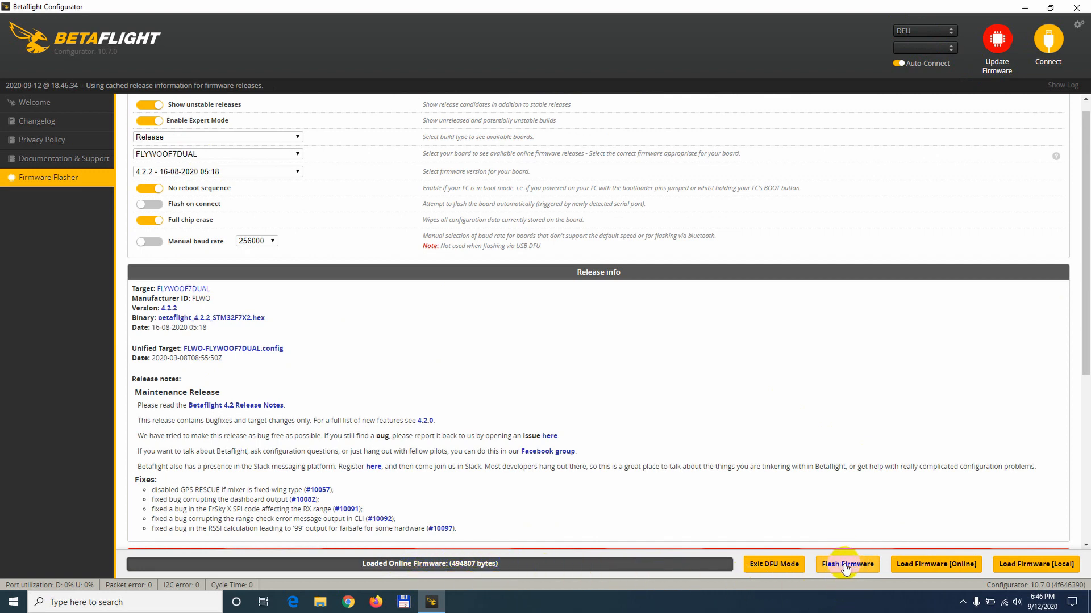
# Flash the 4.2.2 firmware over DFU until 'Programming: SUCCESSFUL' is reported.
pyautogui.click(846, 564)
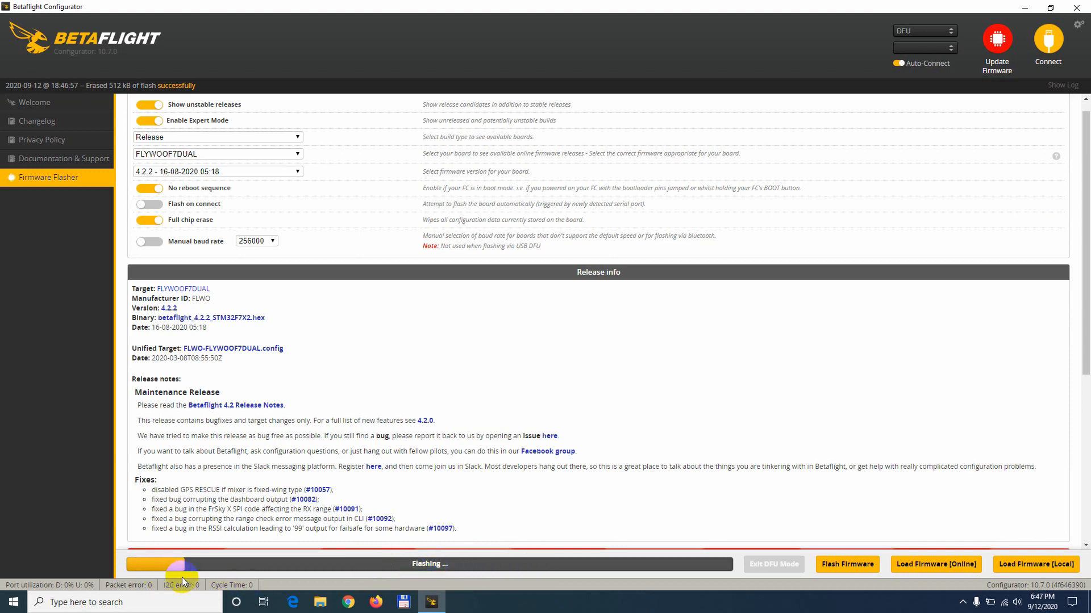
pyautogui.moveTo(212, 583)
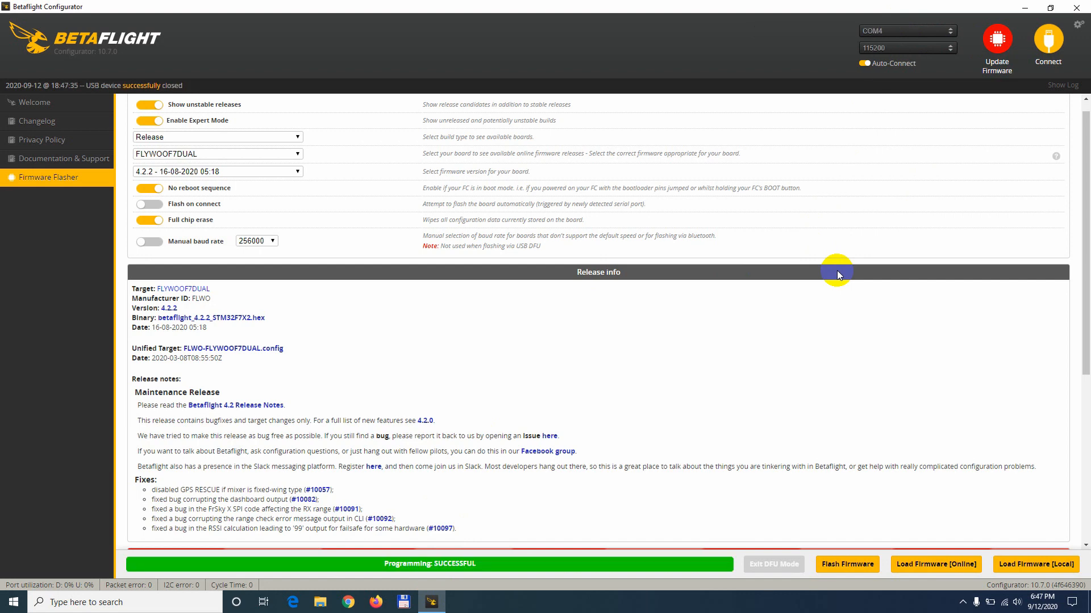
pyautogui.moveTo(553, 560)
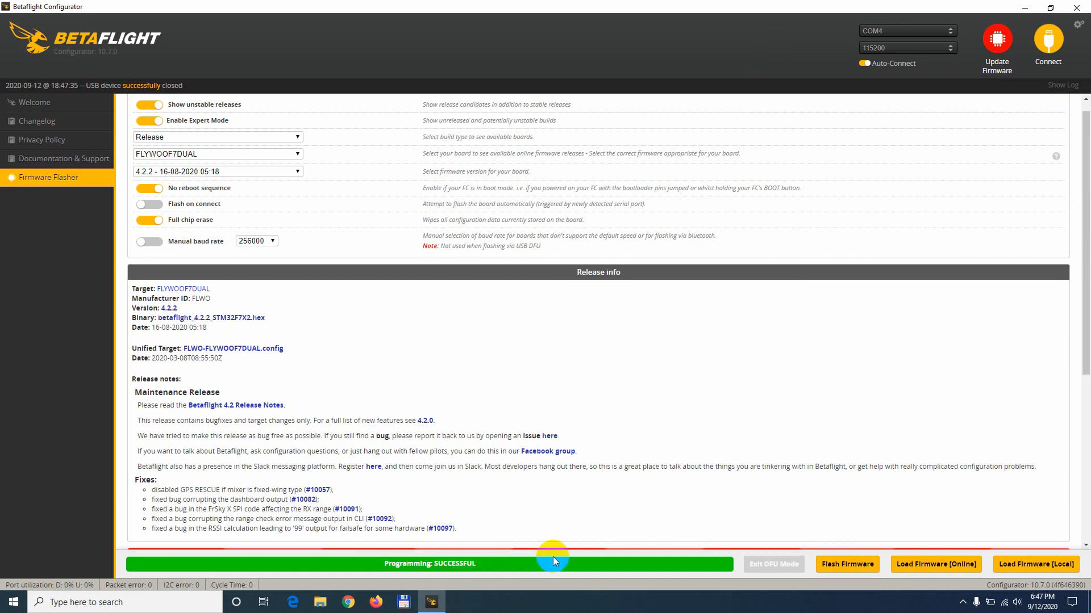
pyautogui.moveTo(552, 152)
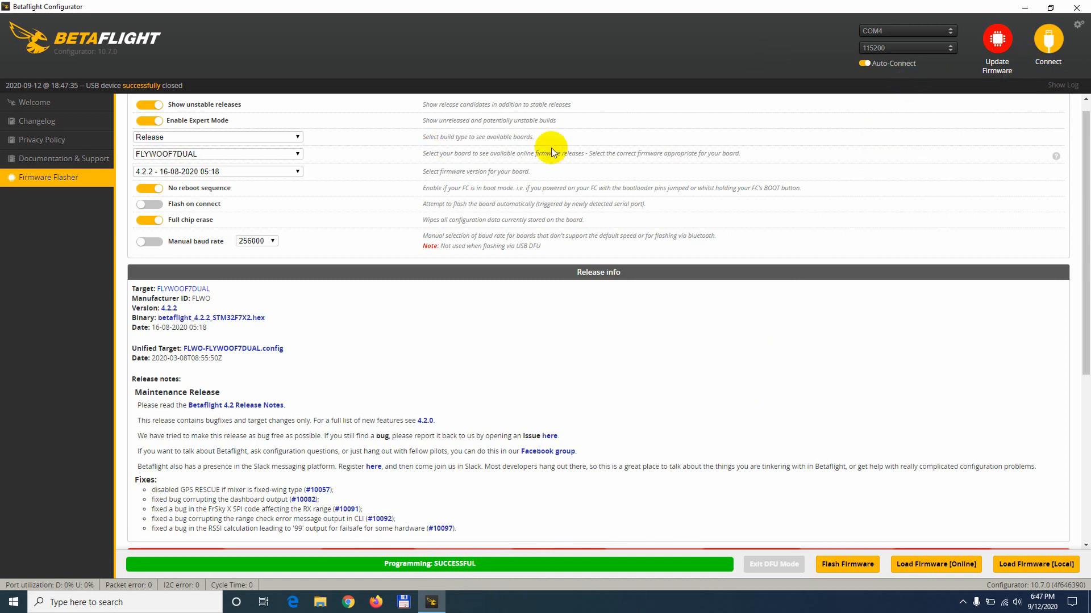
pyautogui.click(1047, 40)
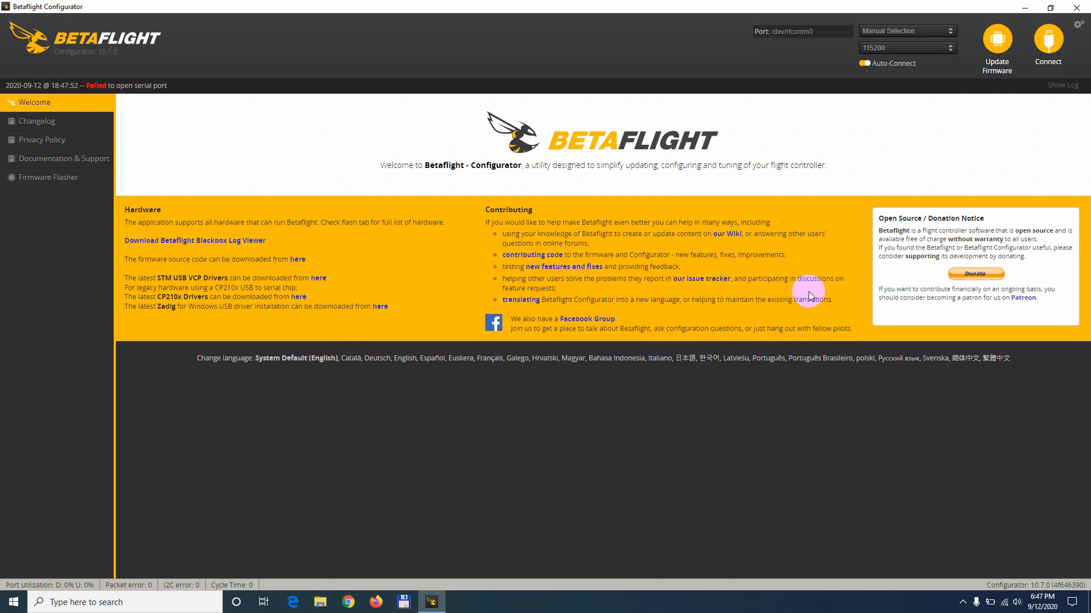
pyautogui.moveTo(499, 369)
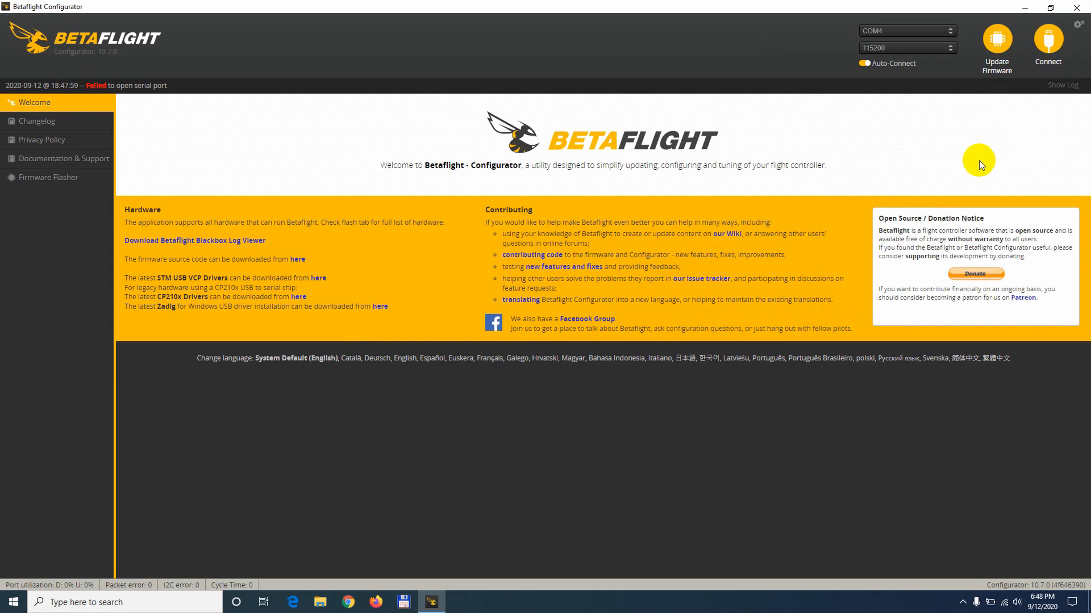
# Connect on COM4, dismiss the accelerometer warning and confirm the header reads BTFL 4.2.2.
pyautogui.click(1047, 41)
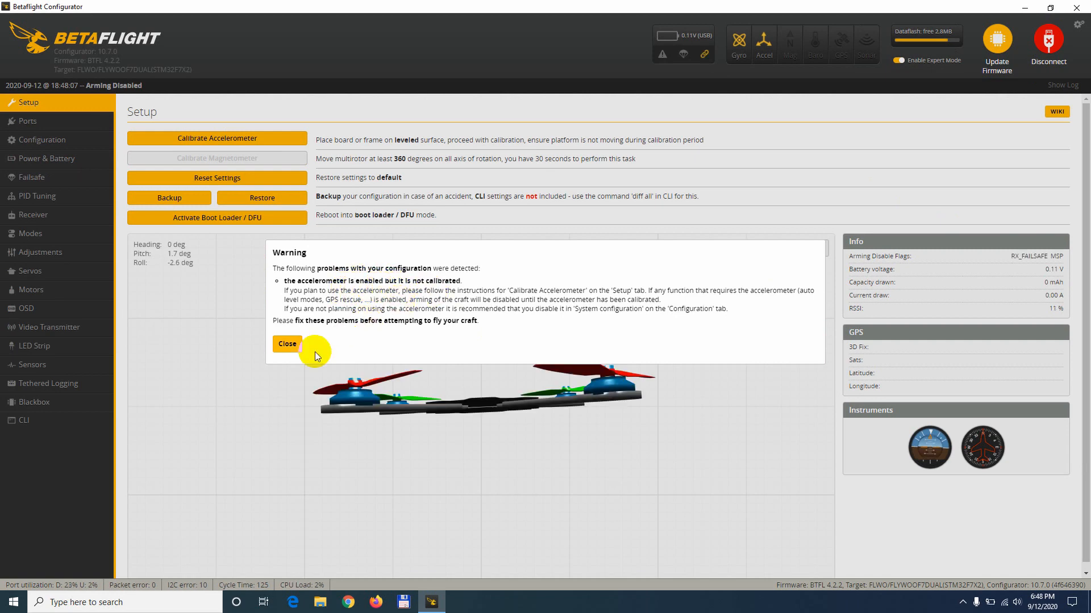
pyautogui.click(286, 344)
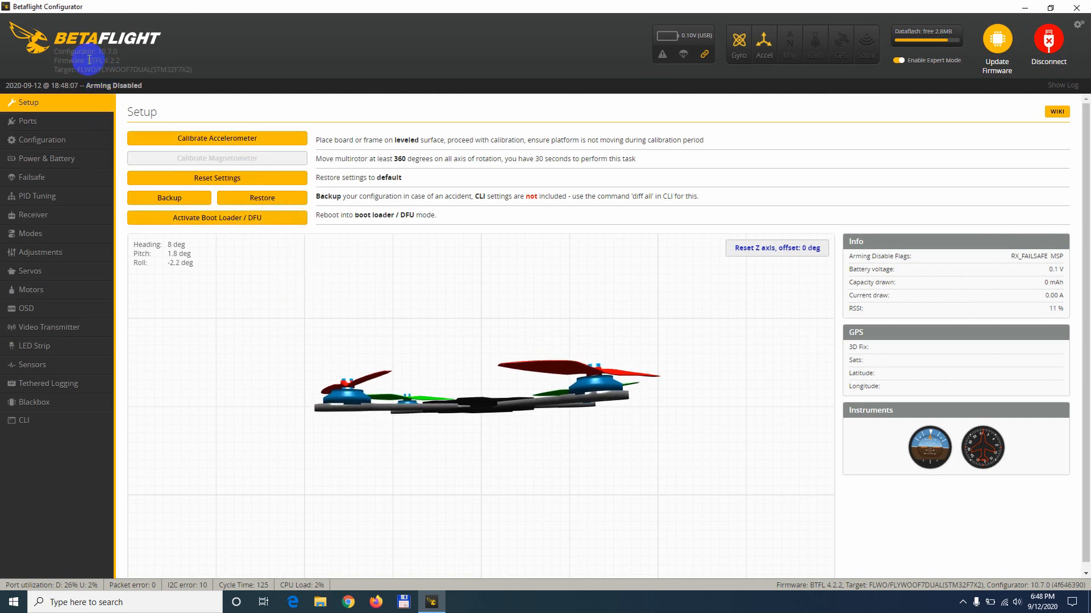
pyautogui.doubleClick(103, 61)
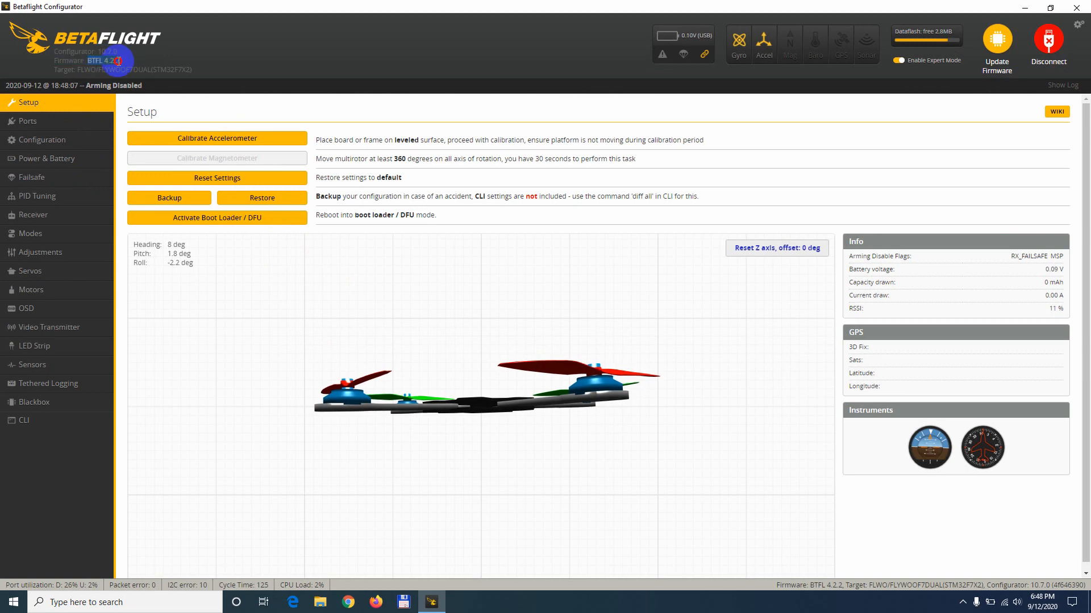